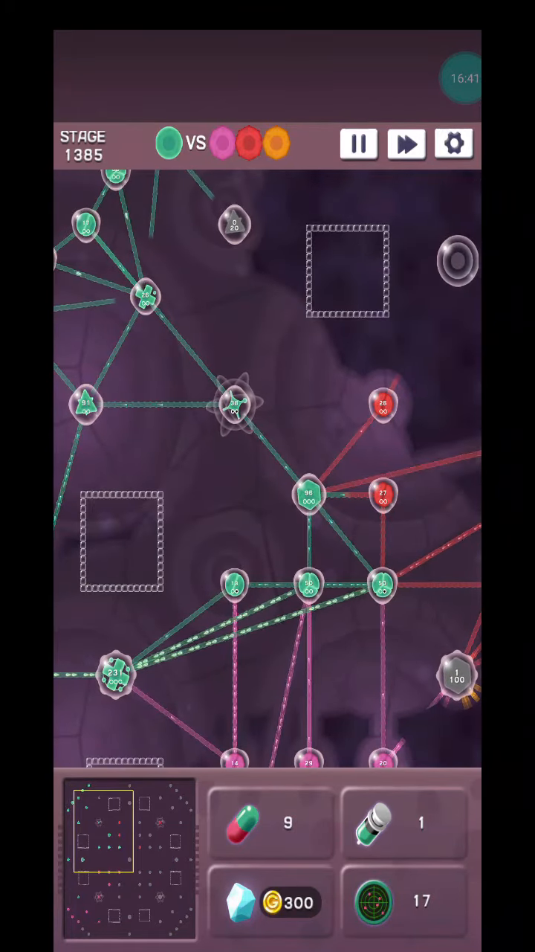
scroll("down", 3)
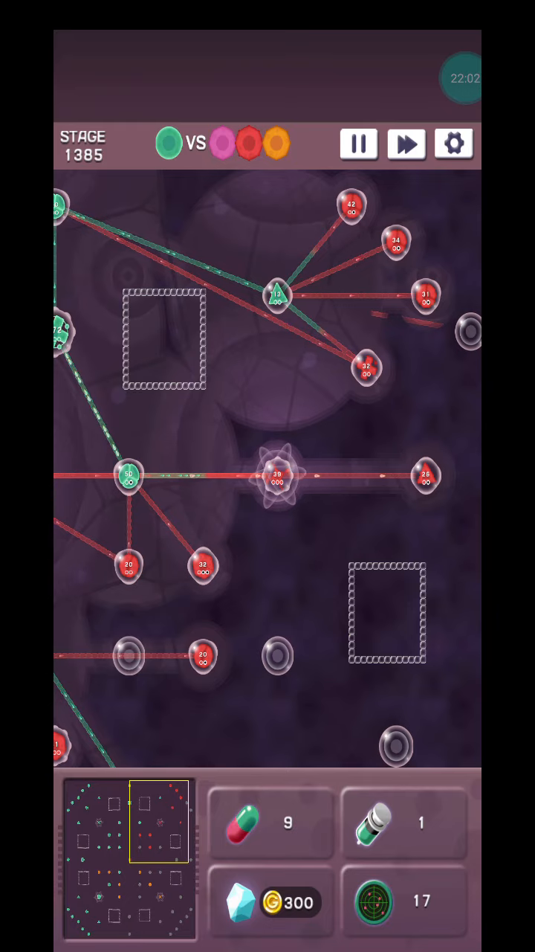
scroll("down", 3)
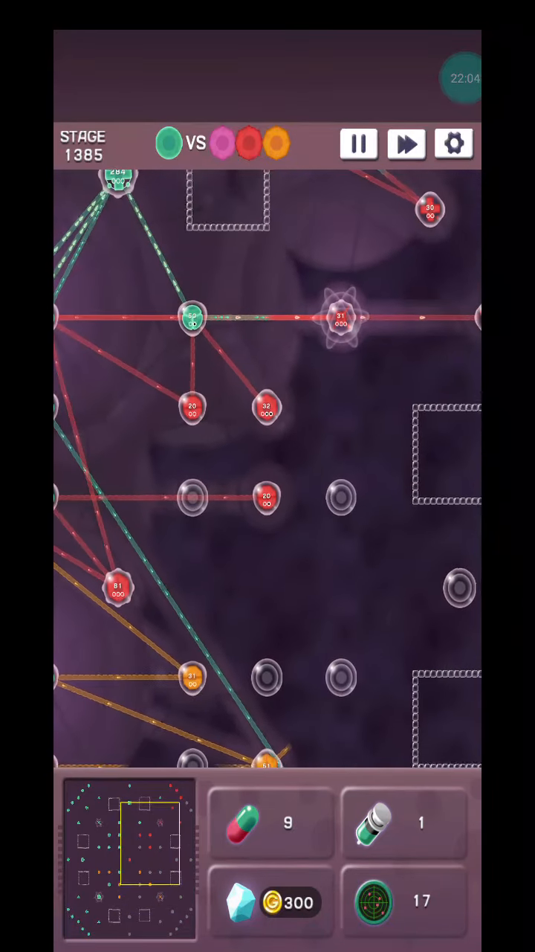